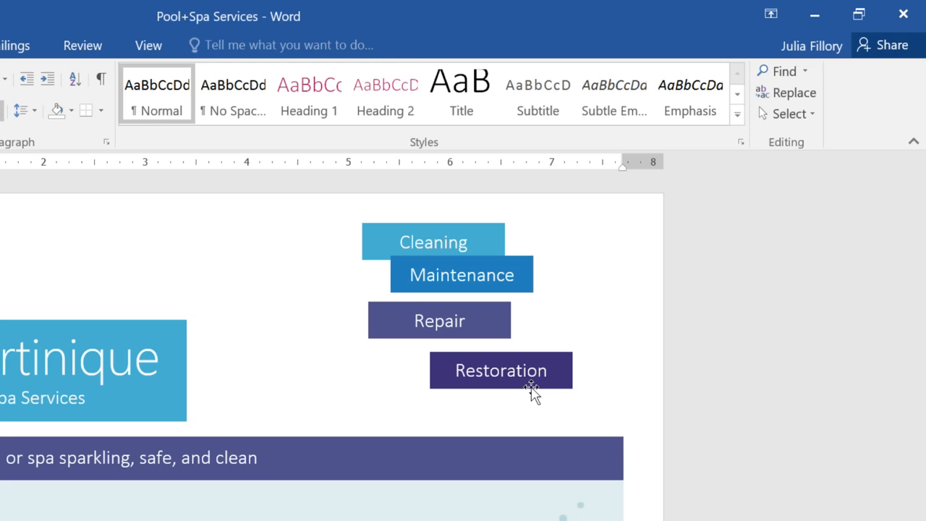
Add the last service shape so Cleaning, Maintenance, Repair and Restoration are all selected
left_click(500, 370)
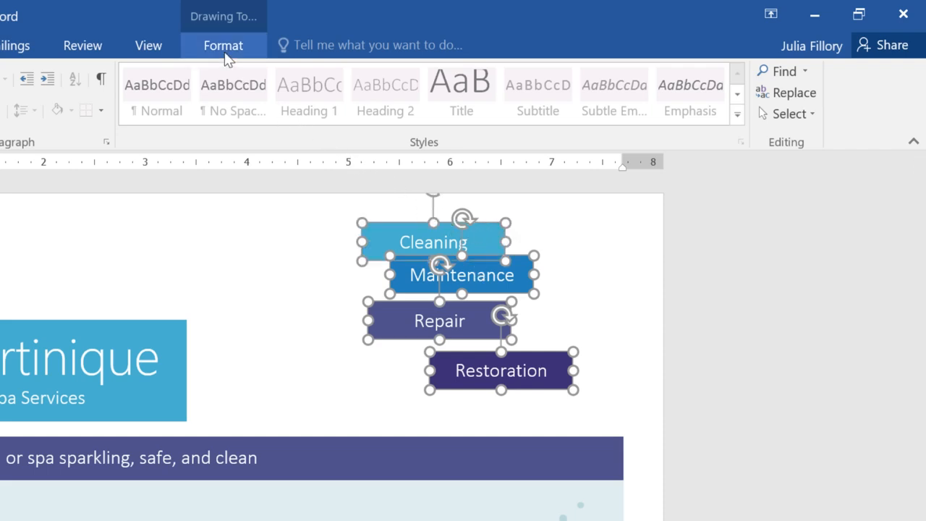
Align the four service shapes to a common right edge with Align Right
left_click(223, 45)
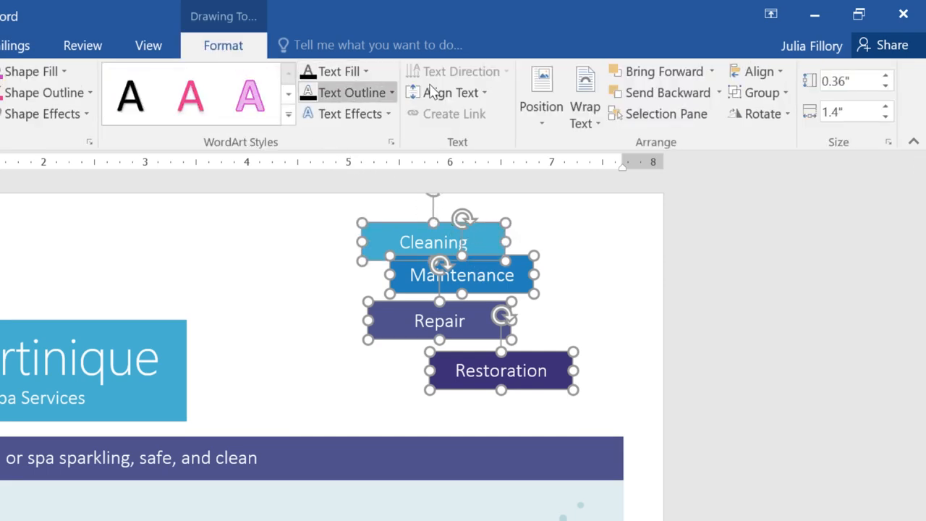
mouse_move(758, 71)
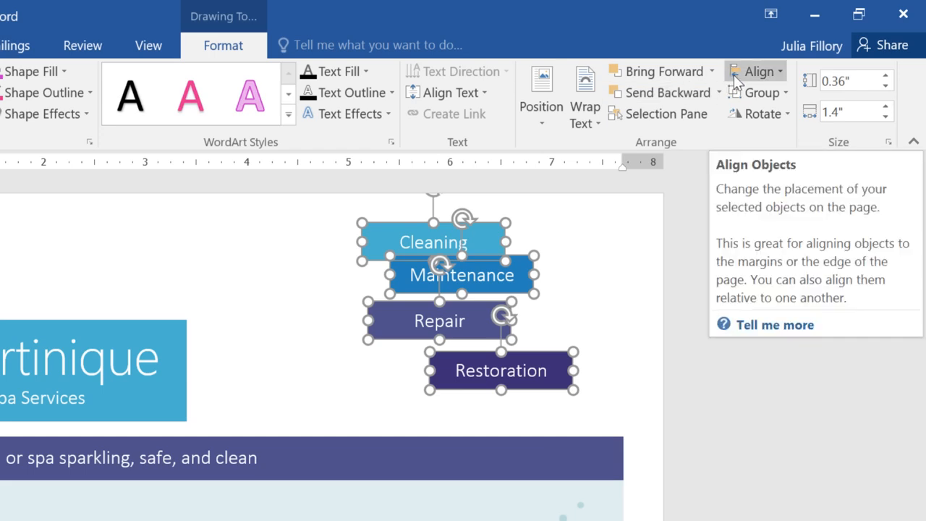
left_click(758, 71)
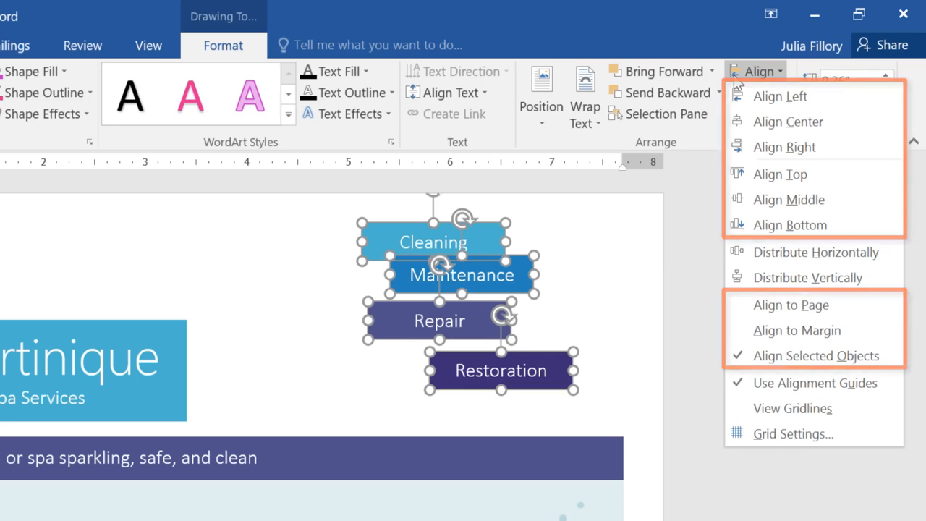
mouse_move(784, 147)
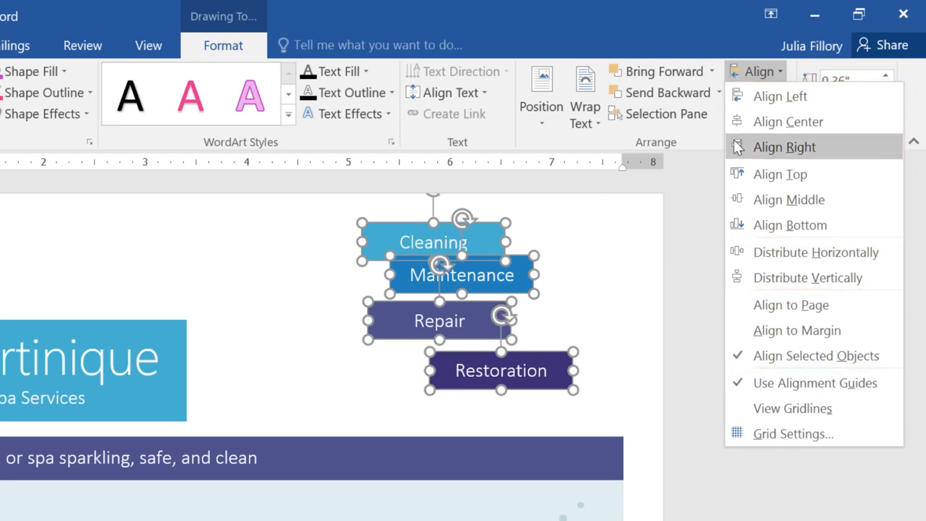
left_click(784, 146)
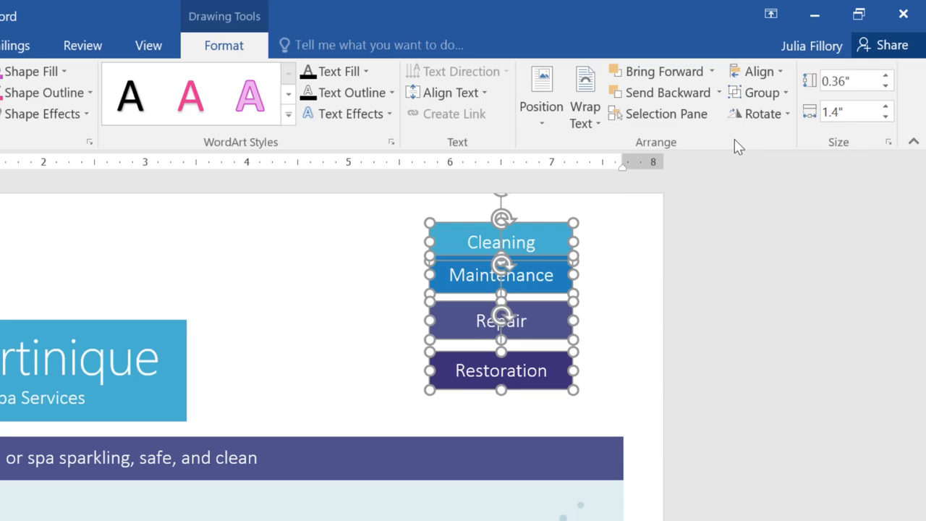
mouse_move(758, 70)
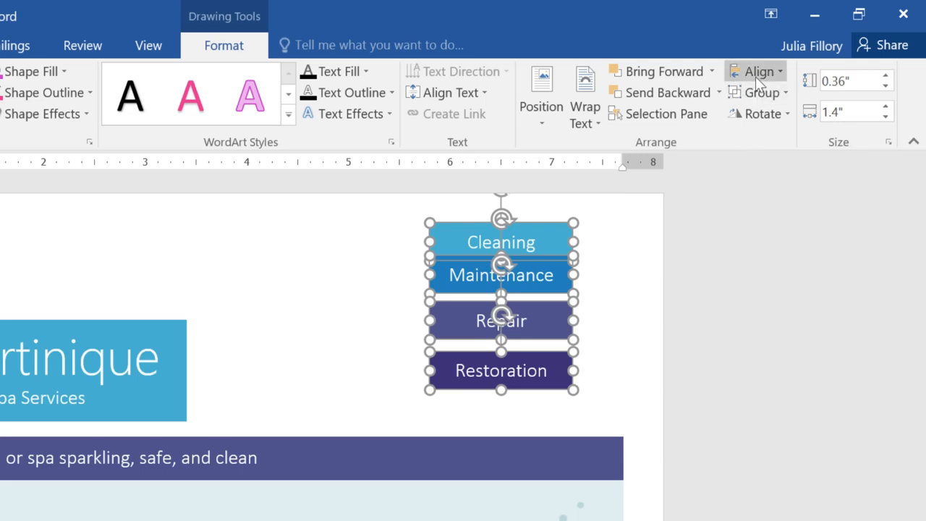
Distribute the four right-aligned shapes vertically for equal gaps
left_click(758, 70)
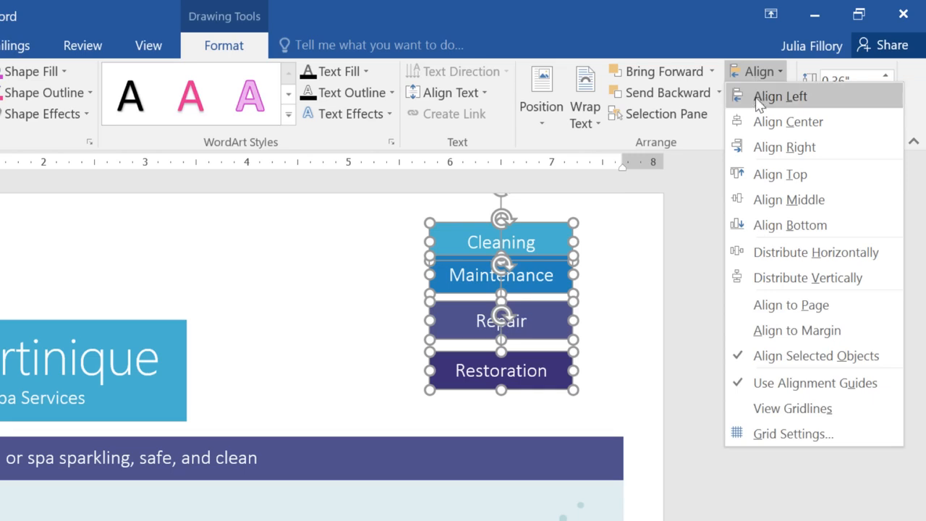
mouse_move(807, 278)
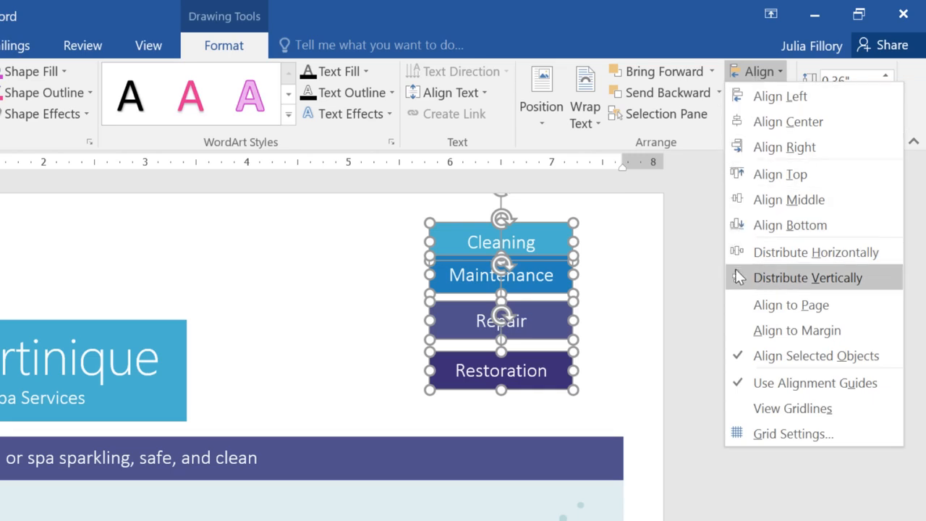
left_click(808, 277)
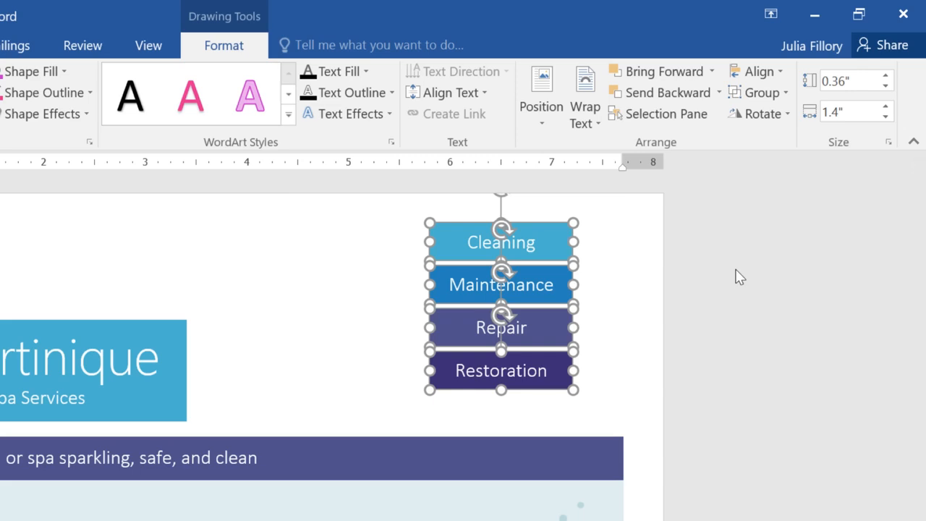
mouse_move(760, 113)
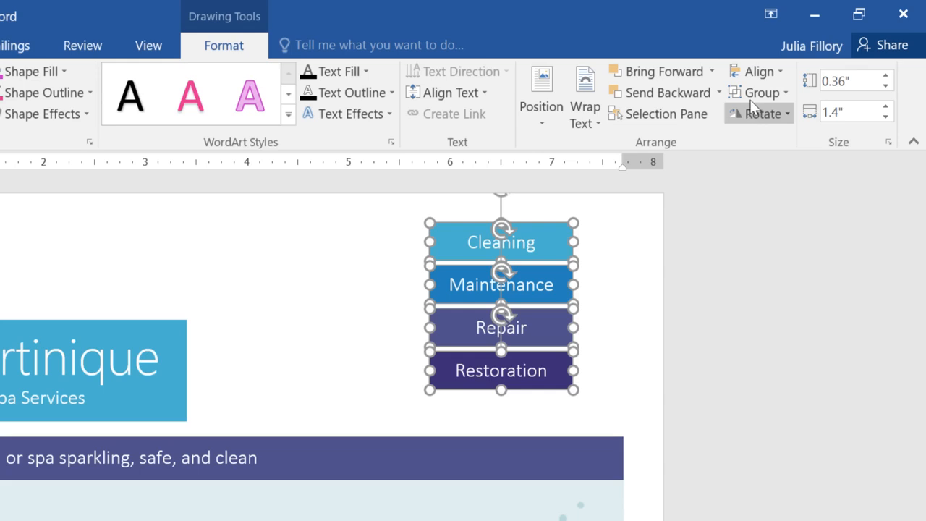
Group the four service shapes into one object and nudge the group left
left_click(759, 93)
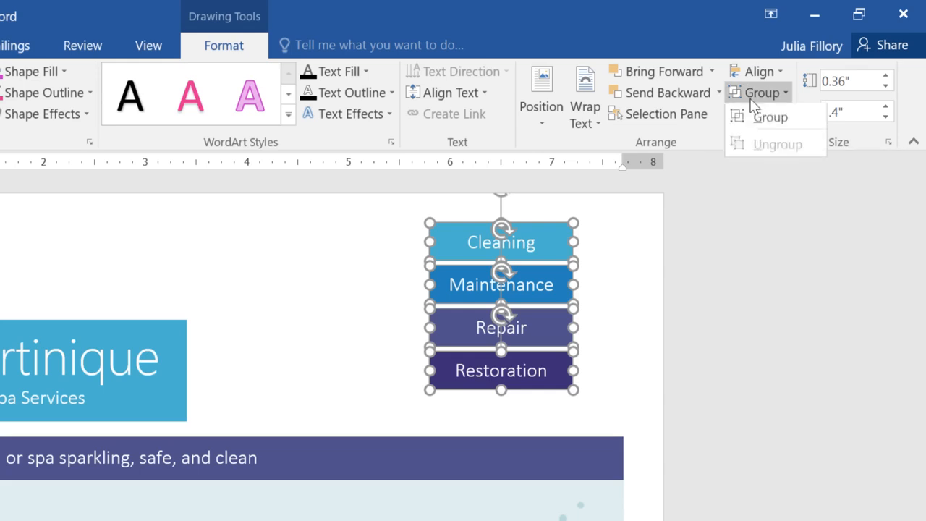
mouse_move(769, 117)
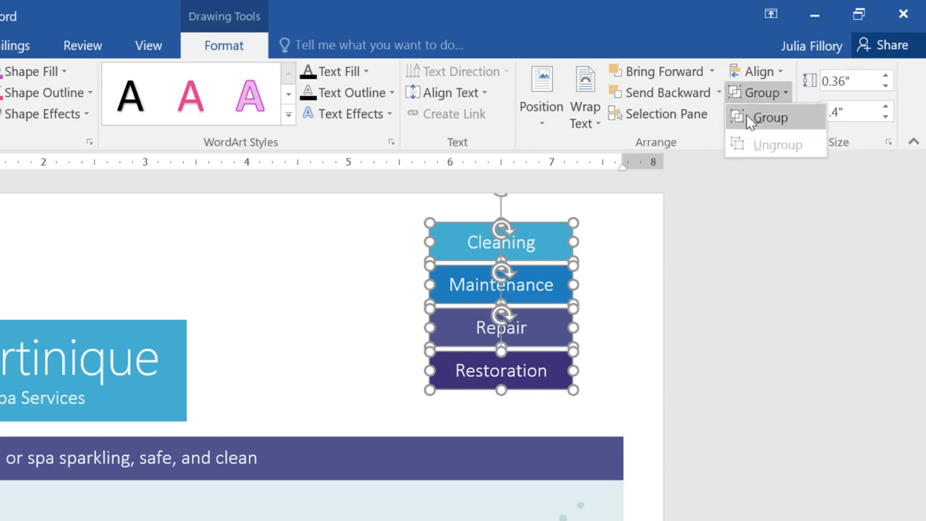
left_click(770, 117)
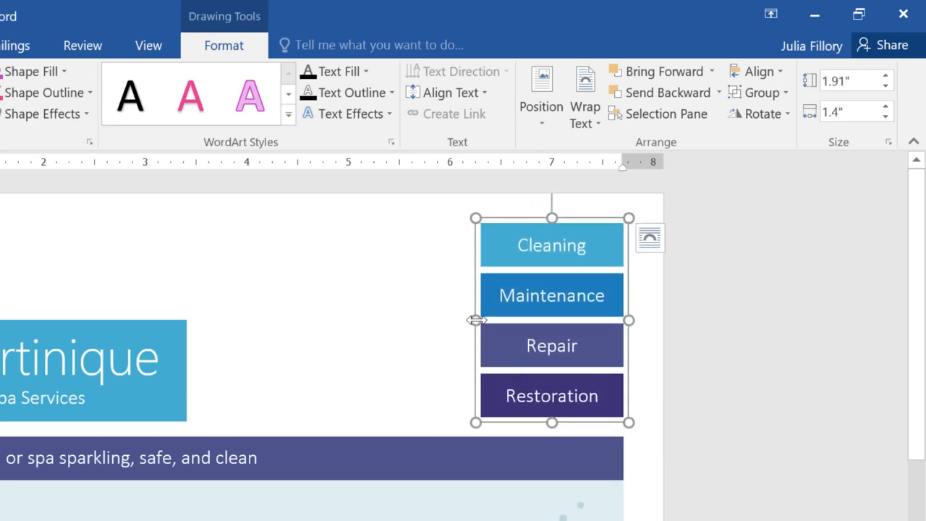
left_click_drag(478, 321, 408, 321)
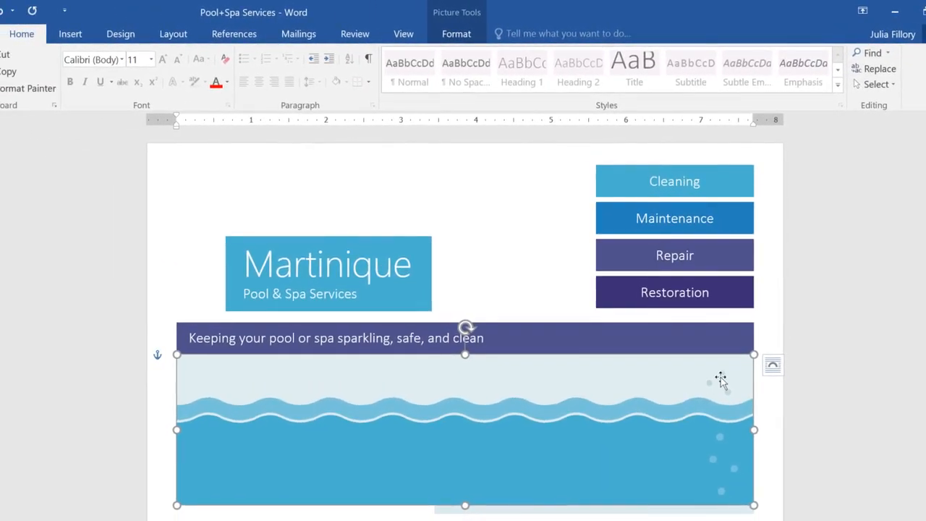
Bring up the wave picture's text-wrapping choices to float it in front of text
left_click(772, 364)
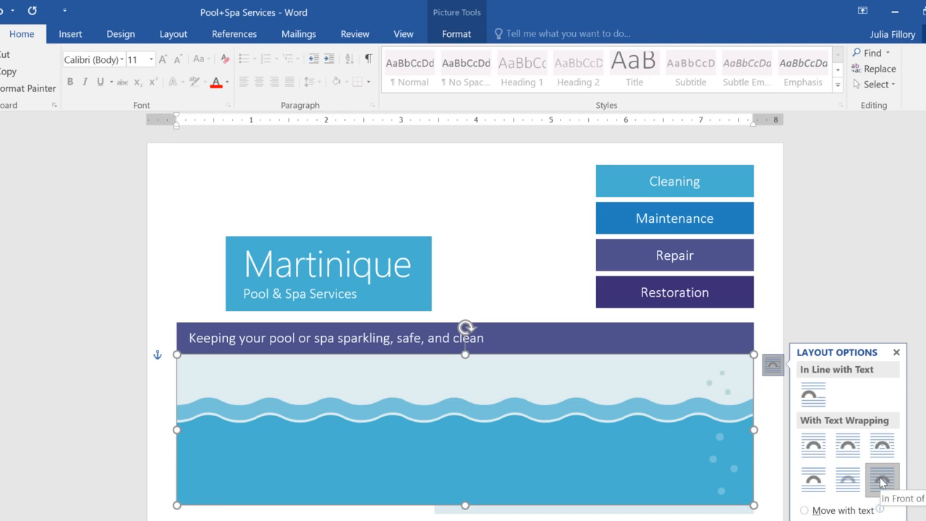
mouse_move(893, 414)
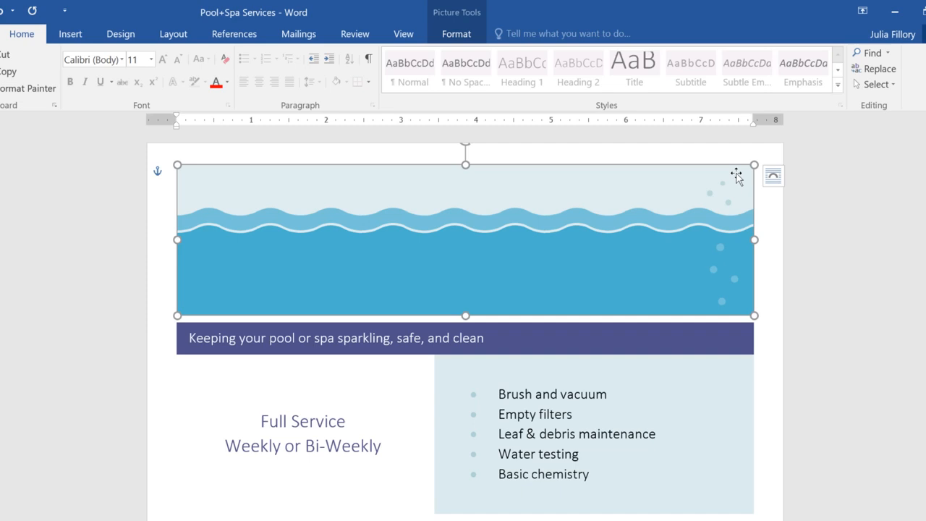
mouse_move(640, 139)
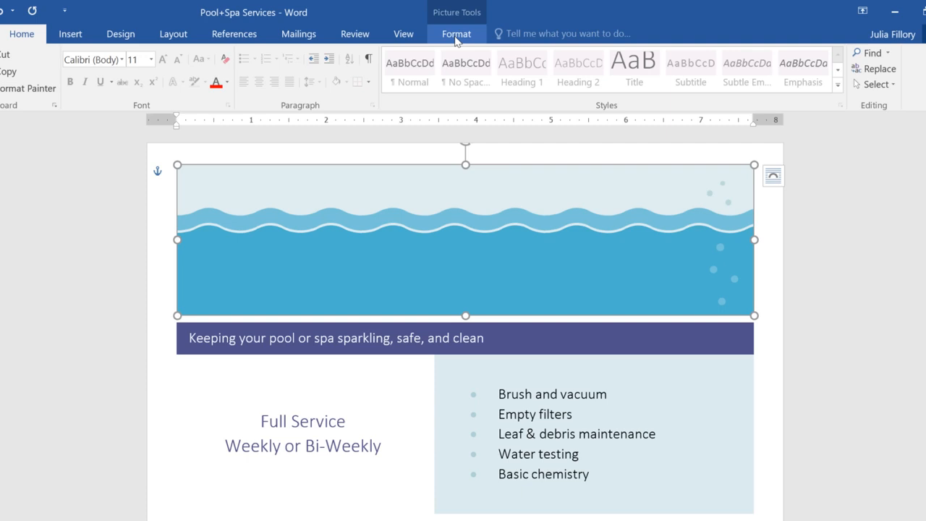
Send the wave picture behind the Martinique title and the grouped service shapes
left_click(456, 34)
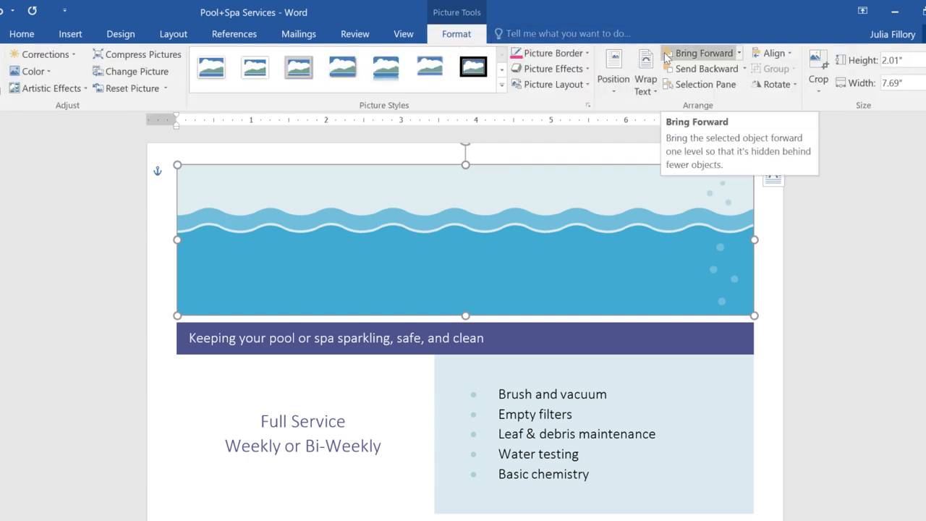
mouse_move(700, 69)
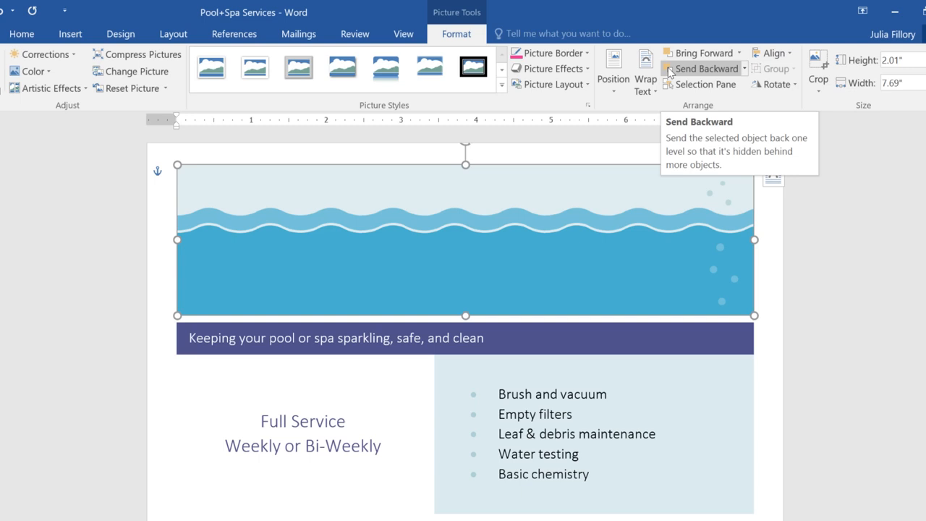
left_click(706, 68)
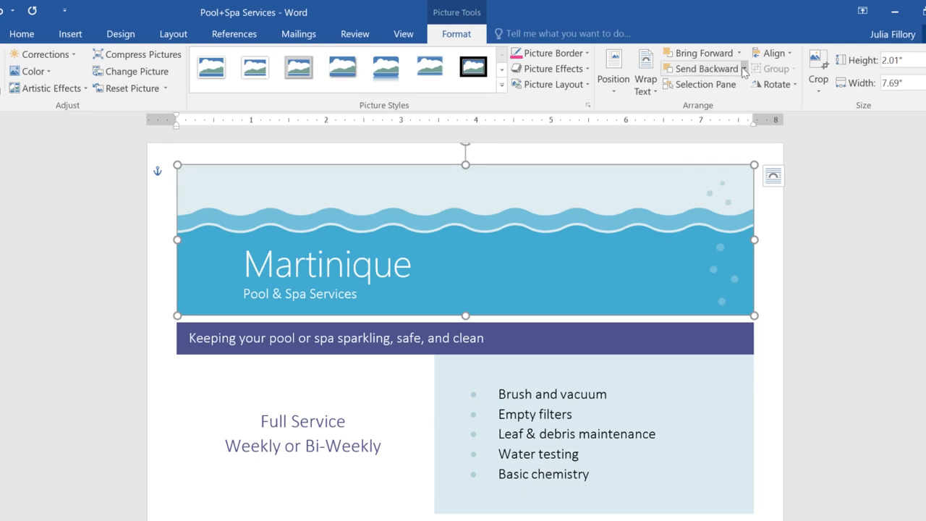
left_click(743, 68)
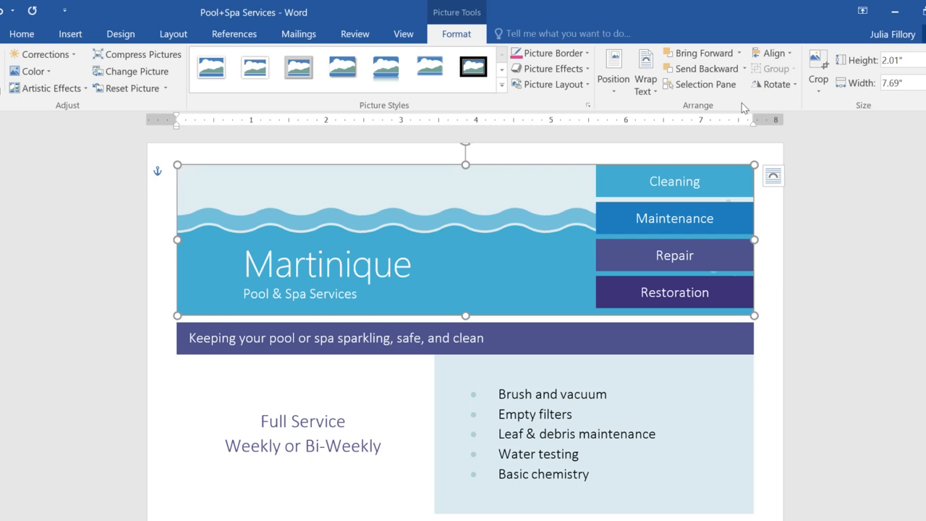
mouse_move(756, 96)
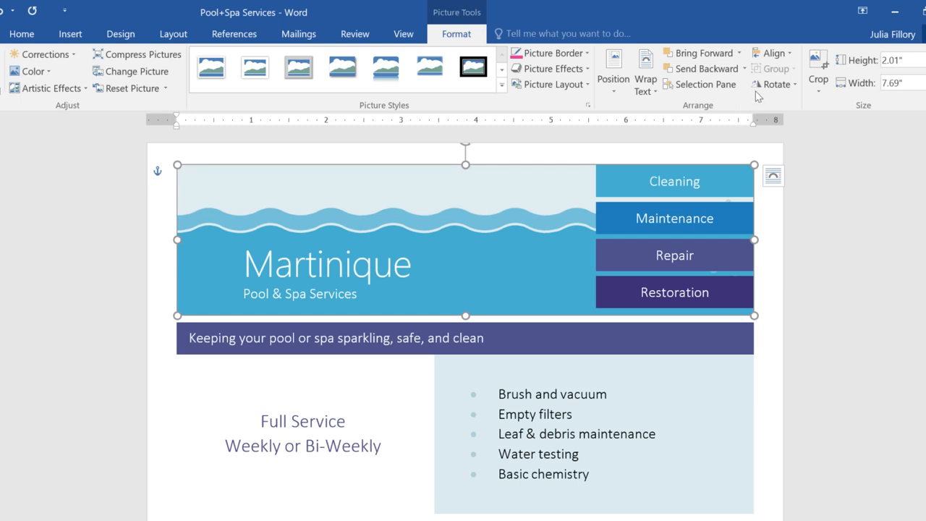
mouse_move(774, 84)
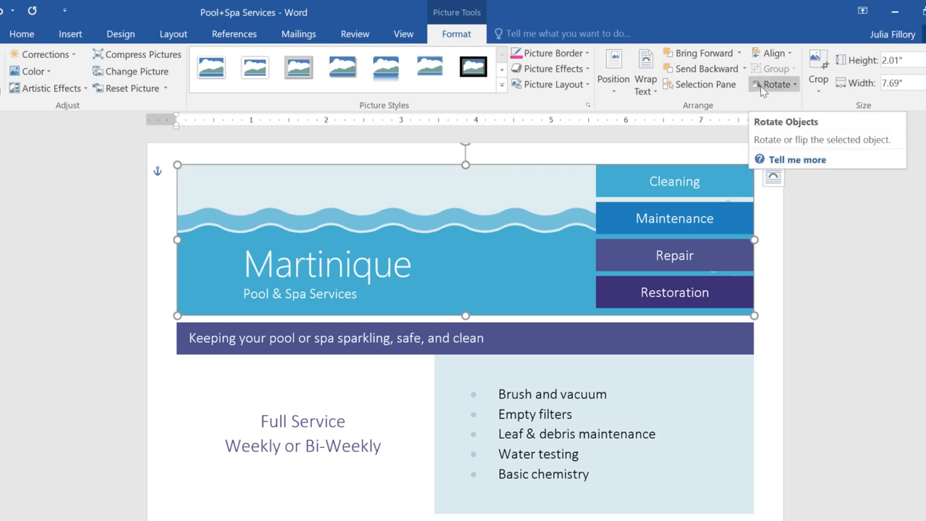
Flip the wave picture horizontally so its bubbles sit on the left, then deselect it
left_click(775, 84)
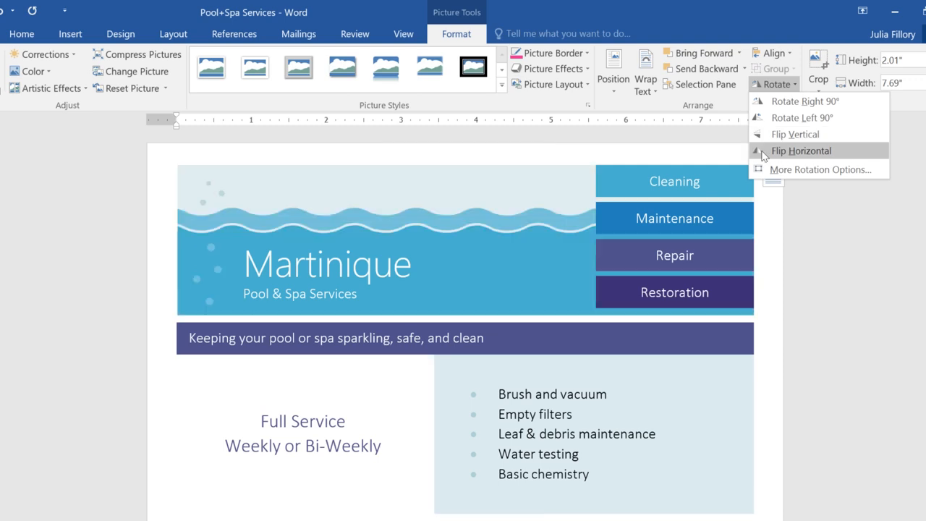
left_click(802, 151)
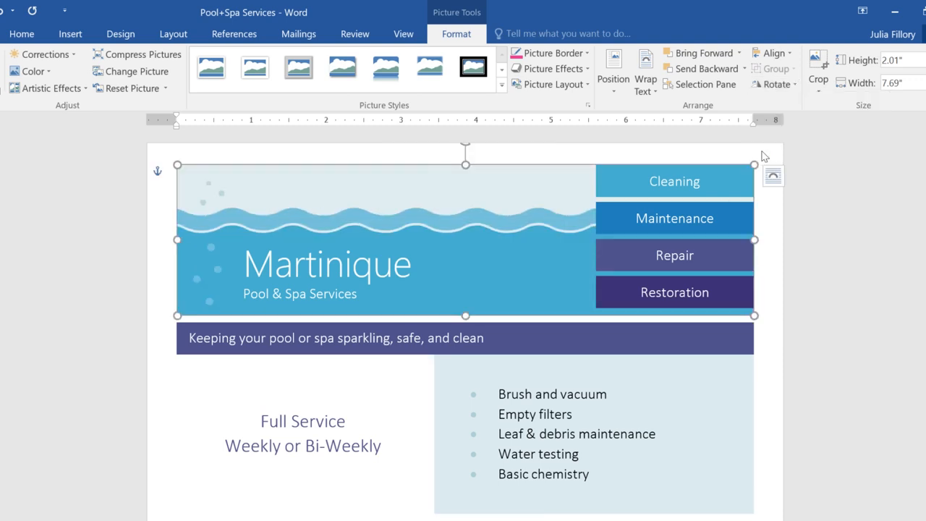
left_click(22, 34)
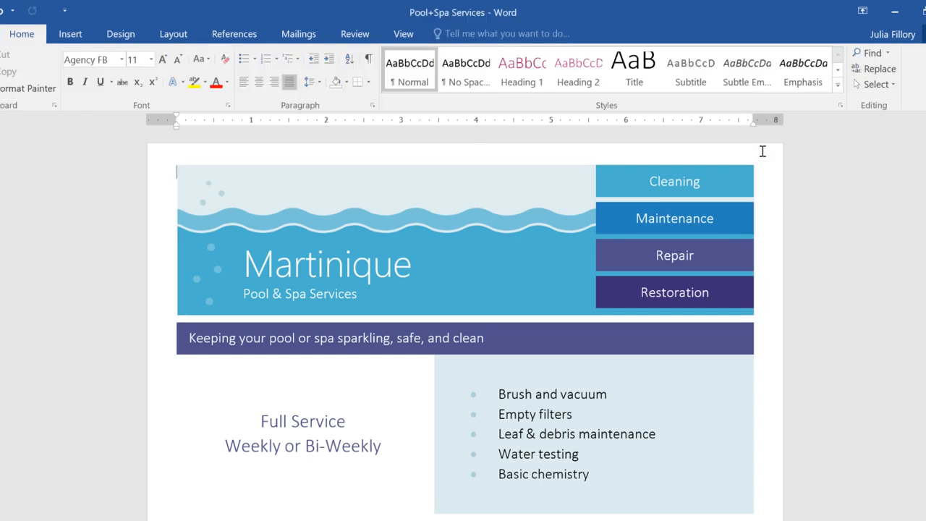